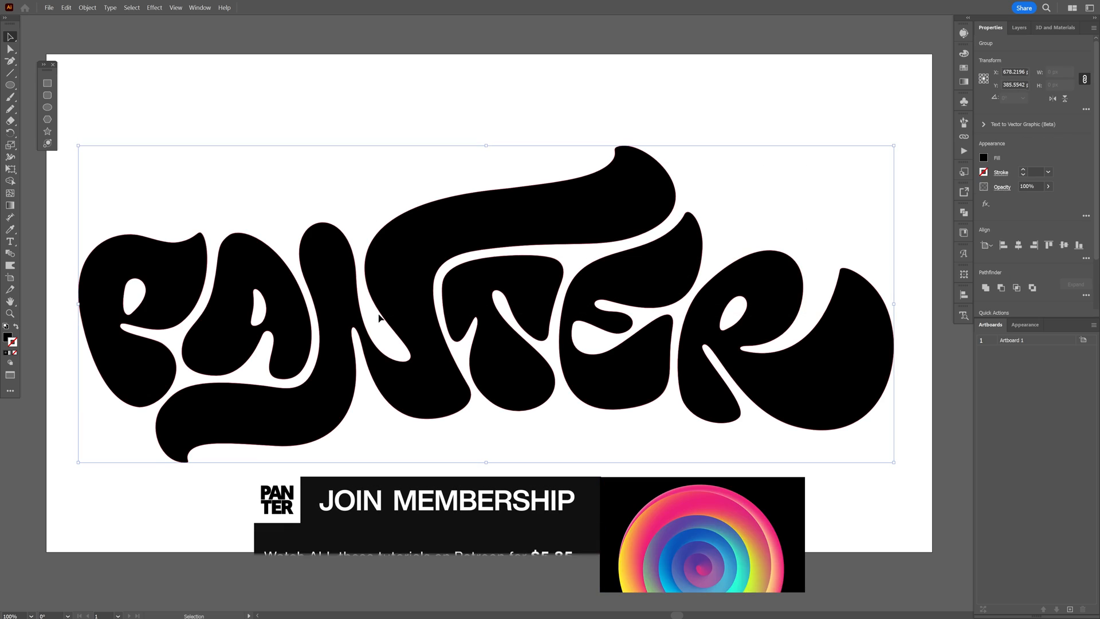
# Step: Apply the 3D Inflate type to the black PANTER lettering, inflating both sides
pyautogui.click(1056, 27)
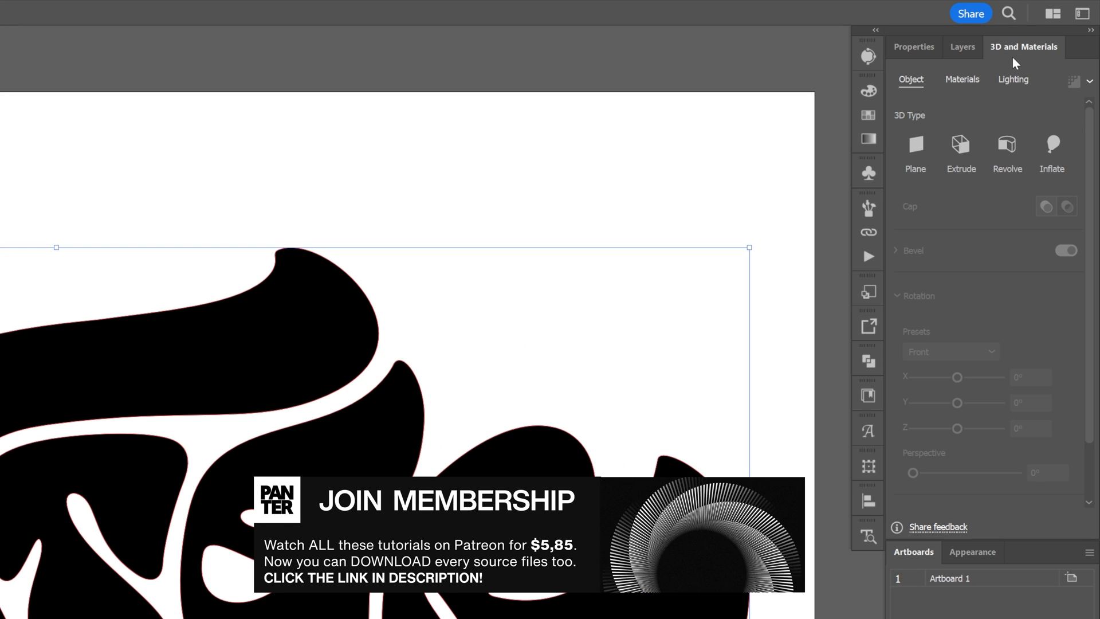
pyautogui.click(1052, 145)
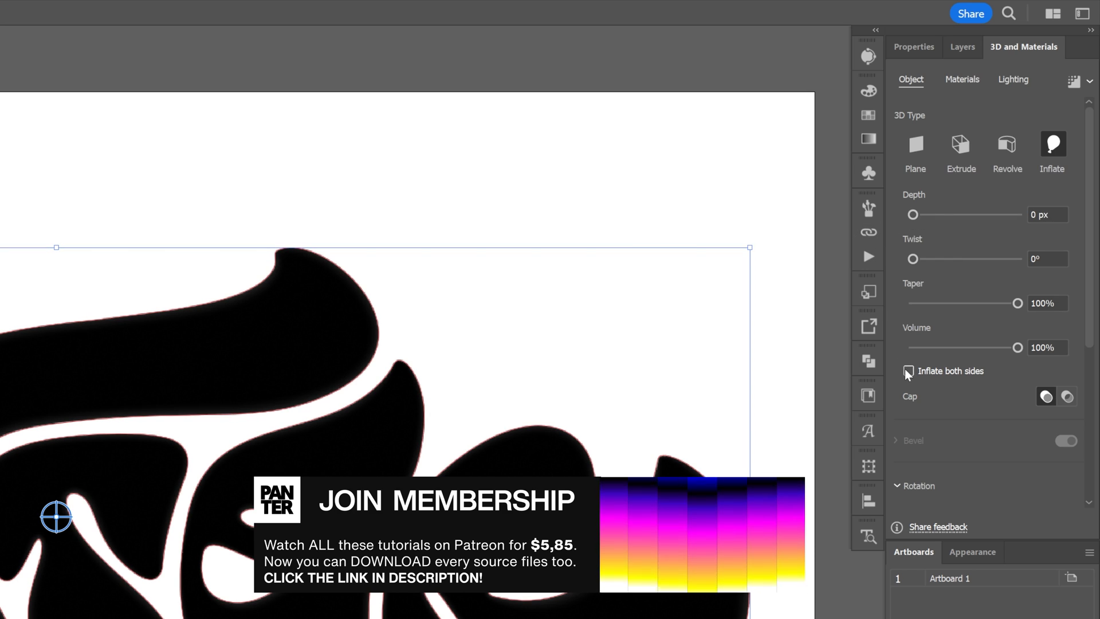
pyautogui.click(907, 371)
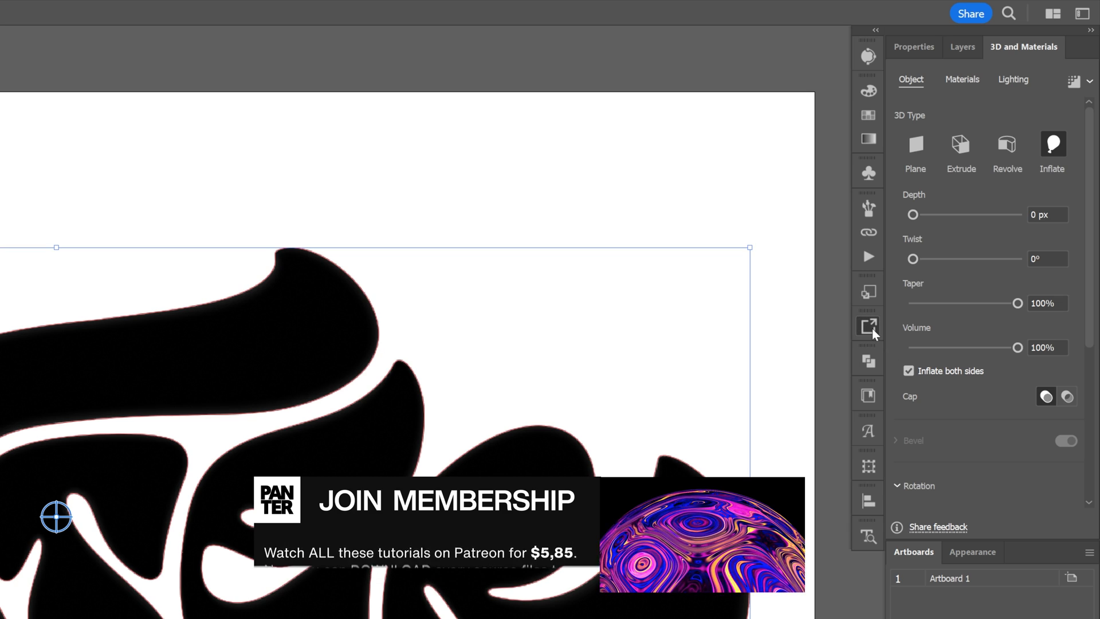
# Step: Add the inflated lettering in Asset Export and export it as GLTF instead of PNG
pyautogui.click(340, 12)
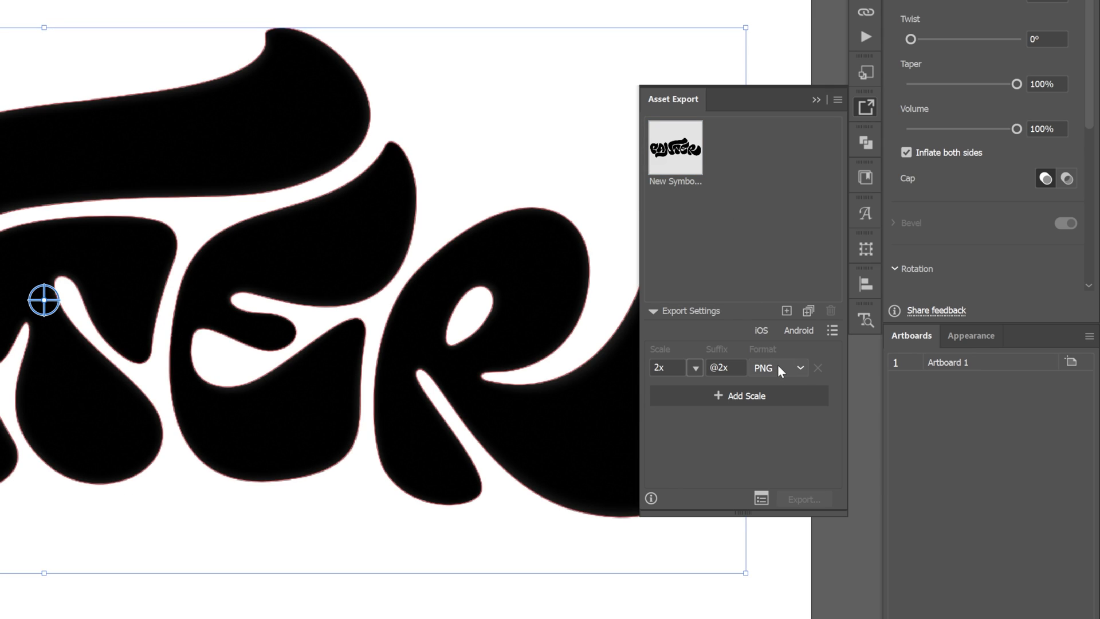
pyautogui.click(777, 368)
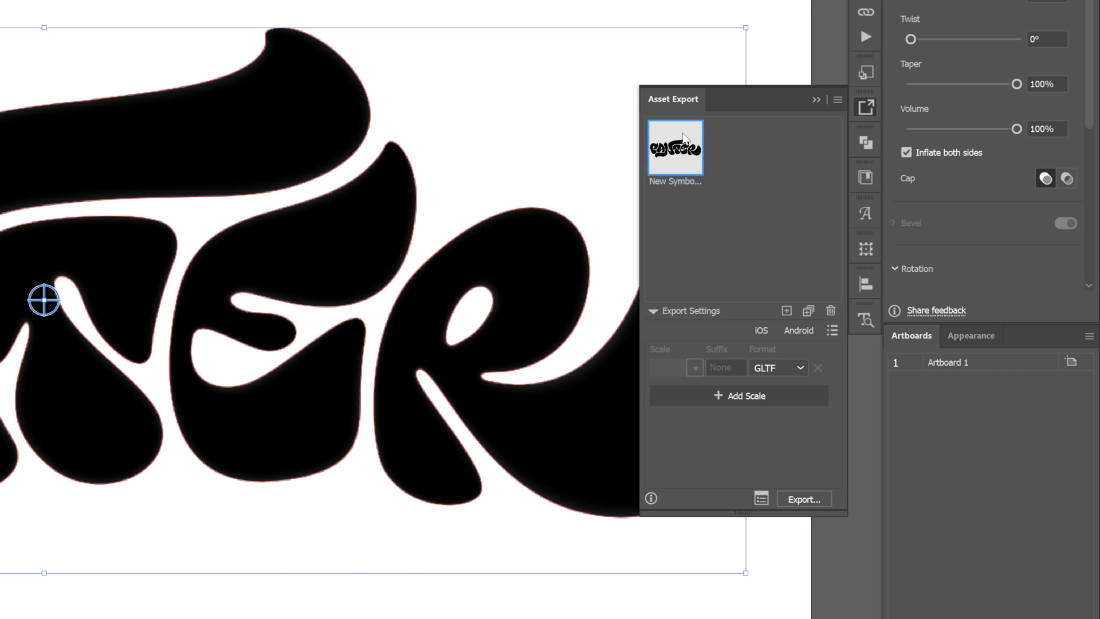
pyautogui.click(803, 499)
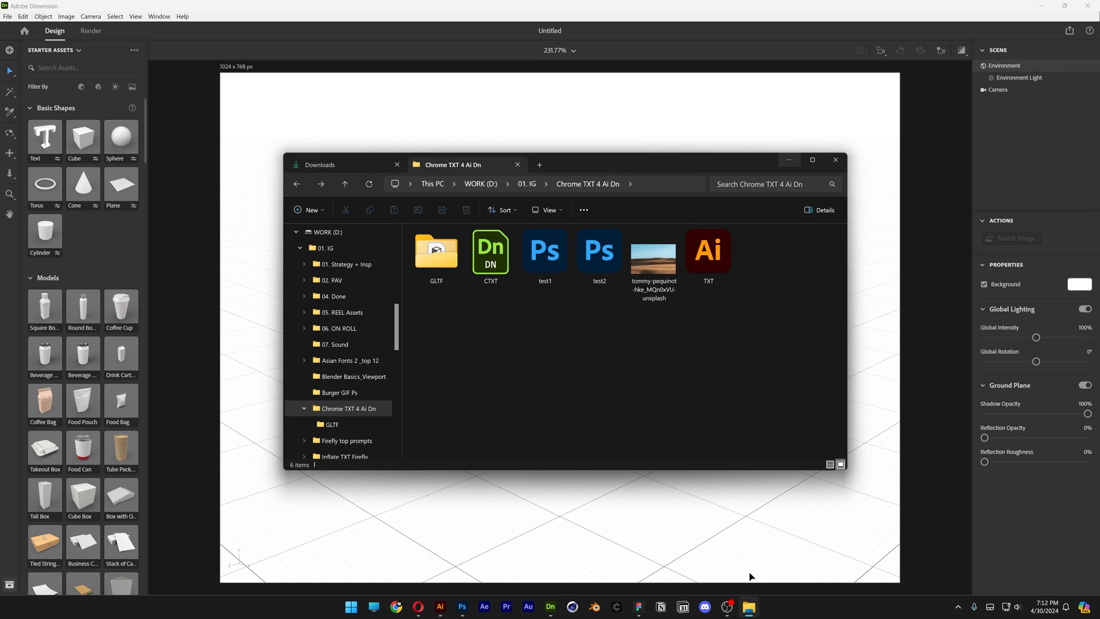
# Step: Drag the exported GLTF lettering model from its folder into Dimension and select it
pyautogui.doubleClick(437, 250)
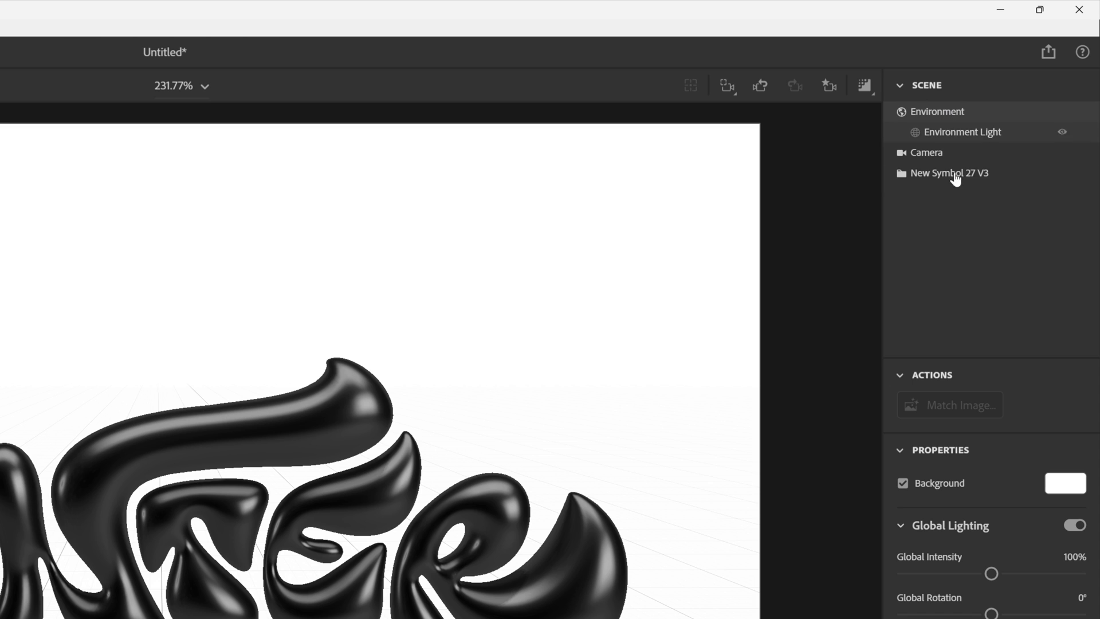
pyautogui.click(1065, 482)
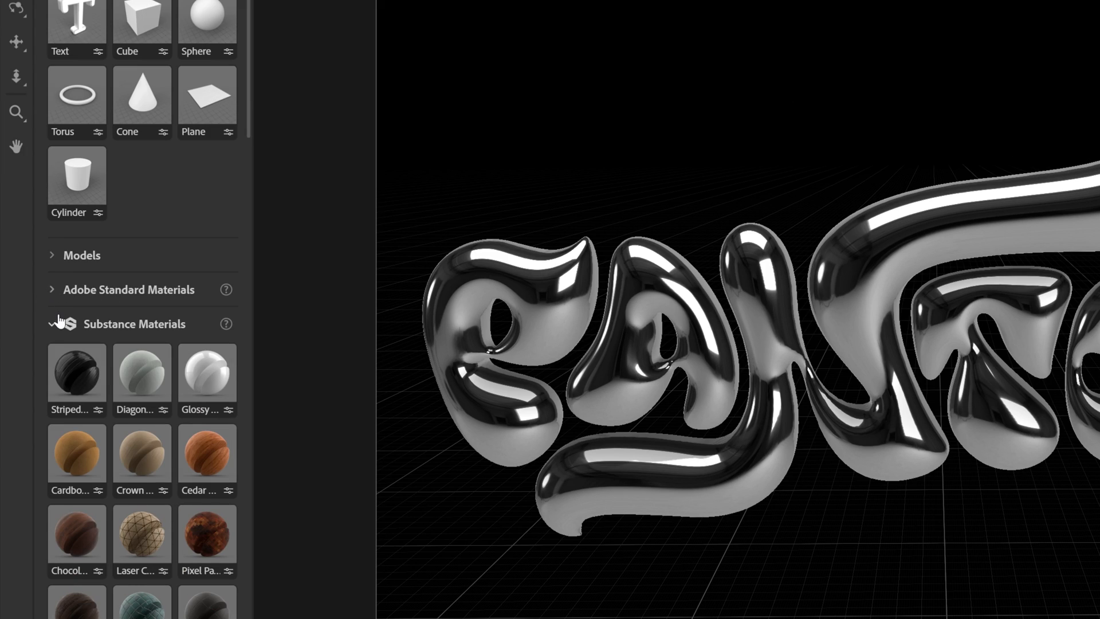
# Step: Scroll the panels while setting a black background and a chrome material on the lettering
pyautogui.scroll(-3)
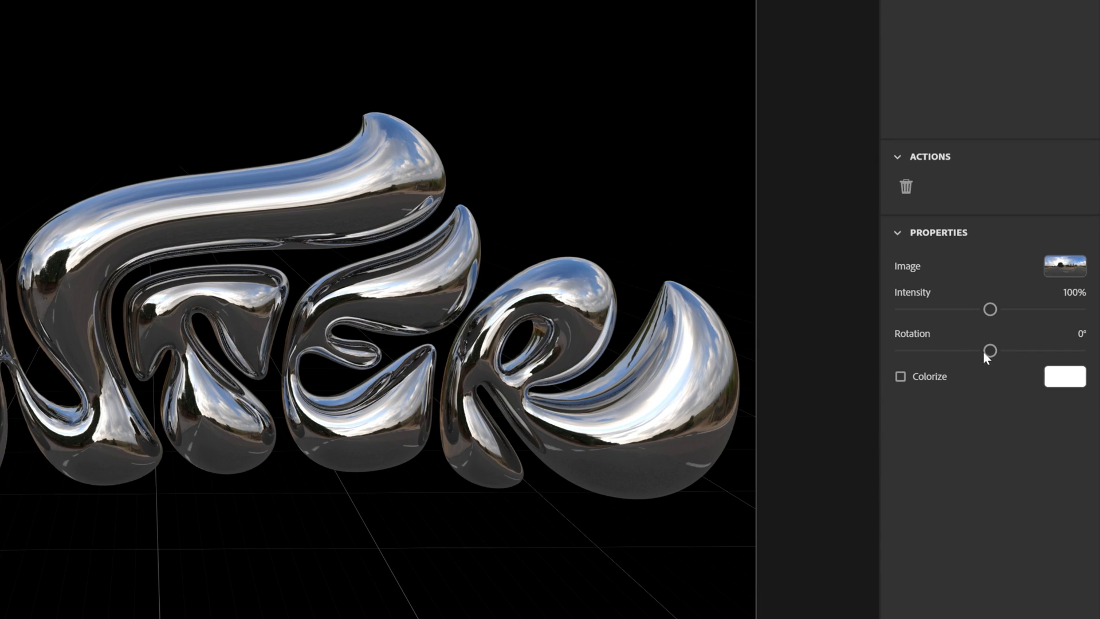
# Step: Drag the Environment Light sliders to 59° rotation and 128% intensity
pyautogui.moveTo(986, 351); pyautogui.dragTo(1013, 351)
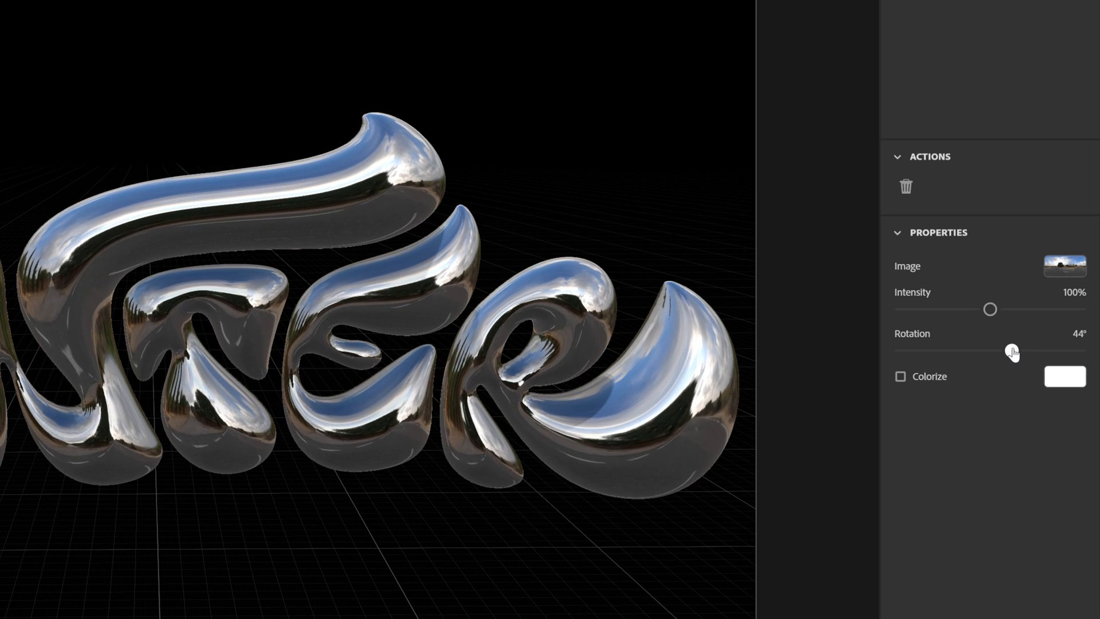
pyautogui.moveTo(1013, 351); pyautogui.dragTo(1021, 350)
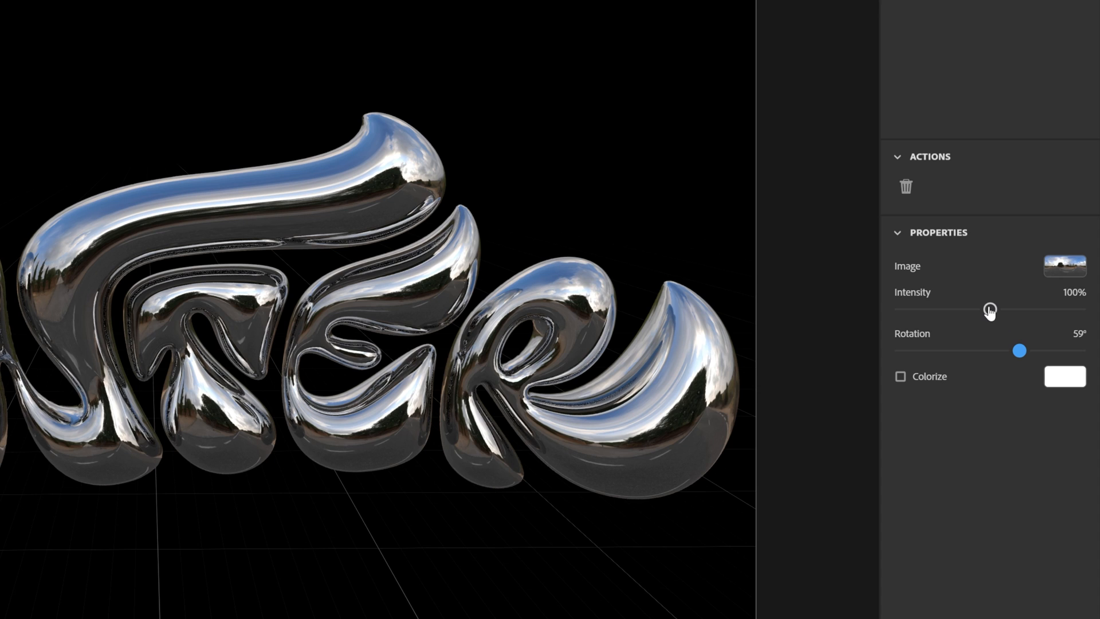
pyautogui.moveTo(989, 310); pyautogui.dragTo(1025, 310)
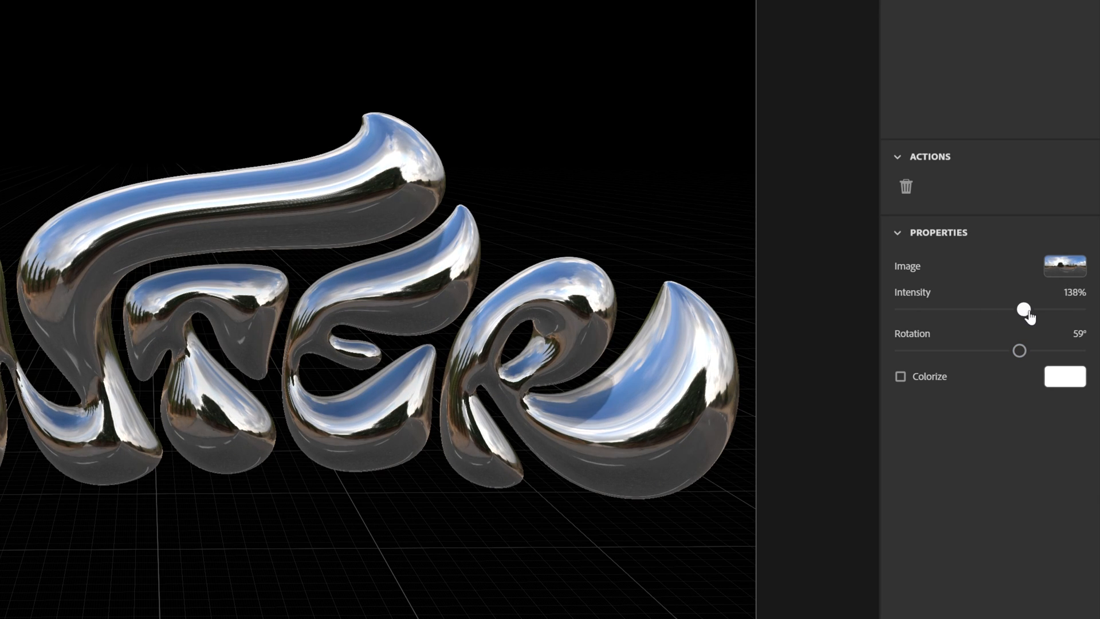
pyautogui.moveTo(1022, 309); pyautogui.dragTo(1016, 309)
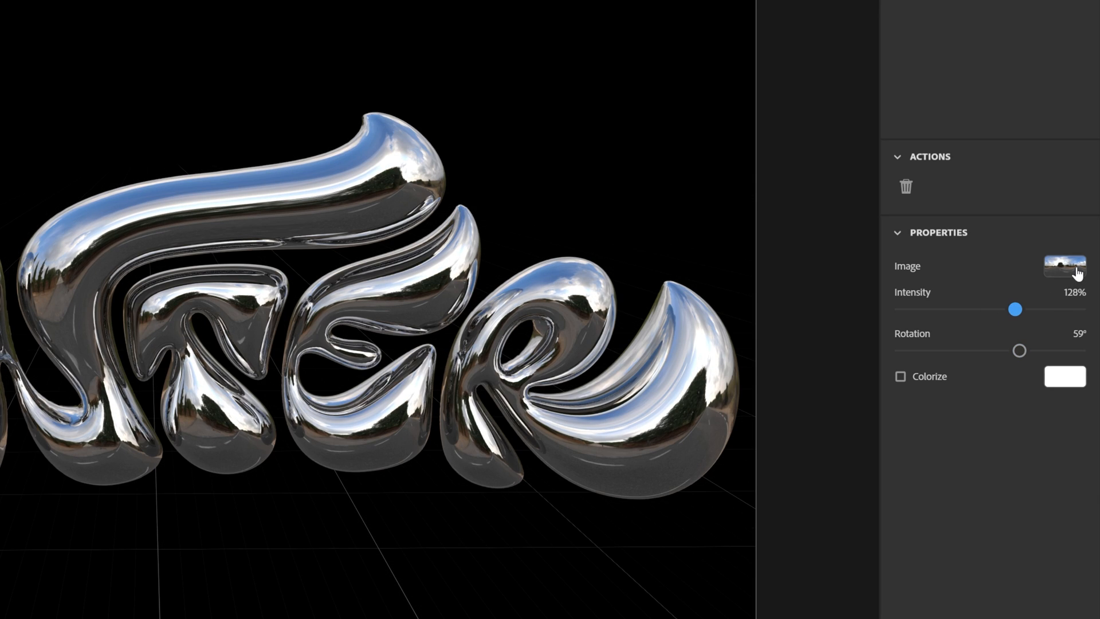
# Step: Load the desert photo as the Environment Light image, using the Images file-type filter
pyautogui.click(1065, 265)
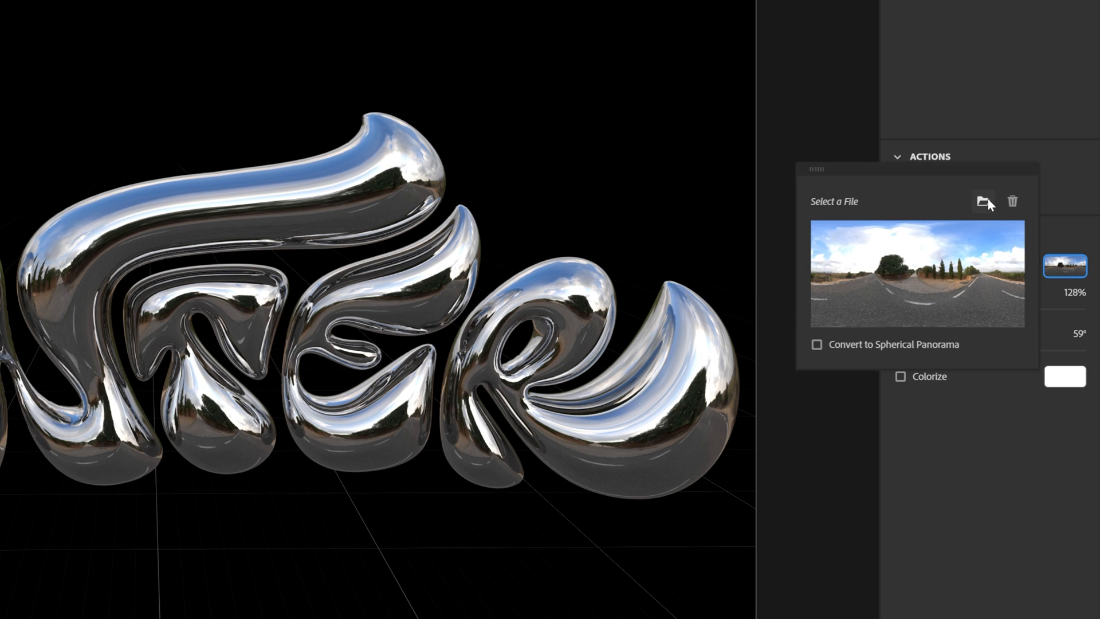
pyautogui.click(982, 202)
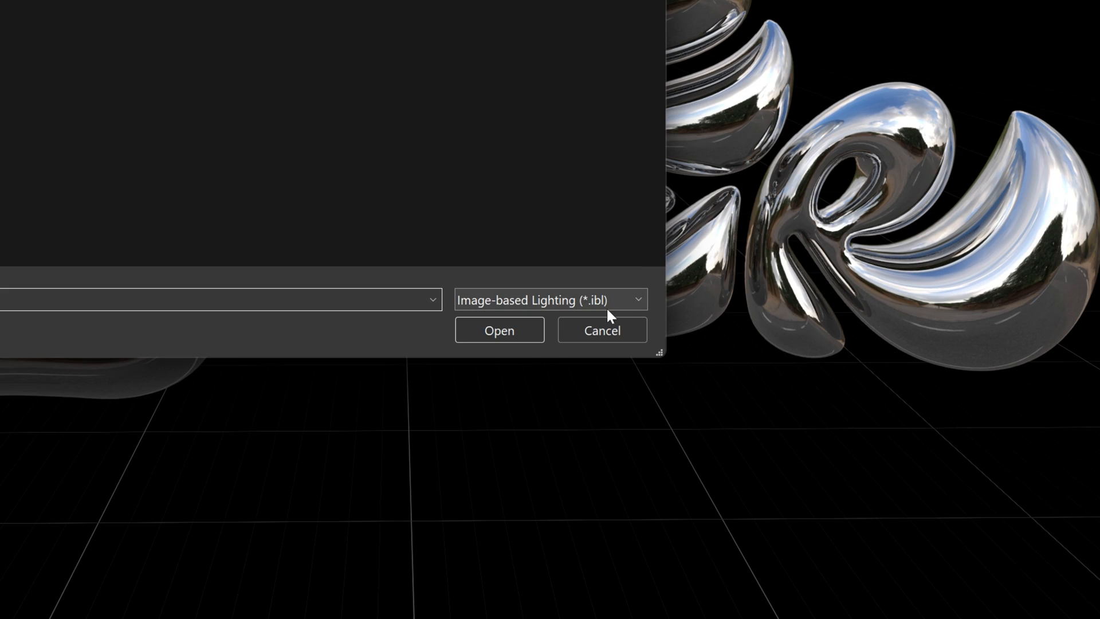
pyautogui.click(546, 300)
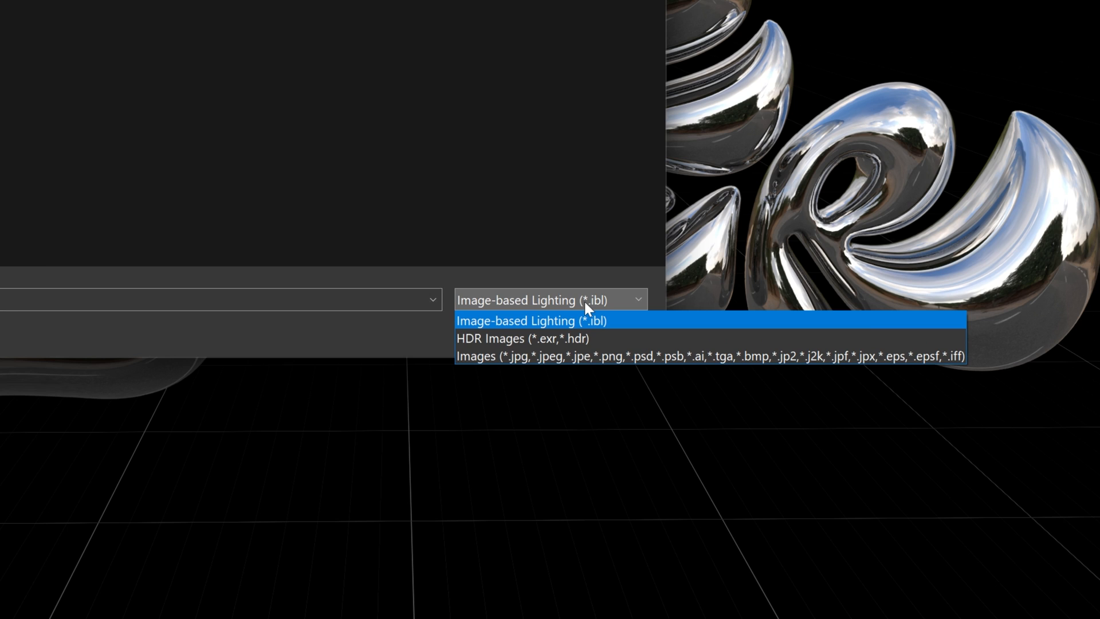
pyautogui.click(710, 357)
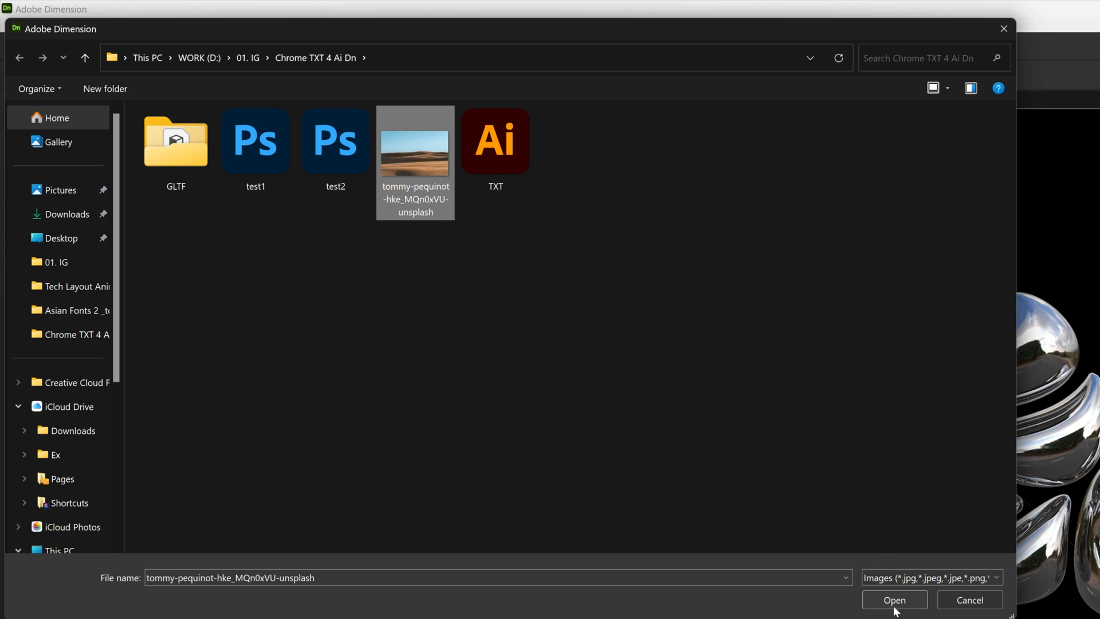
pyautogui.click(894, 600)
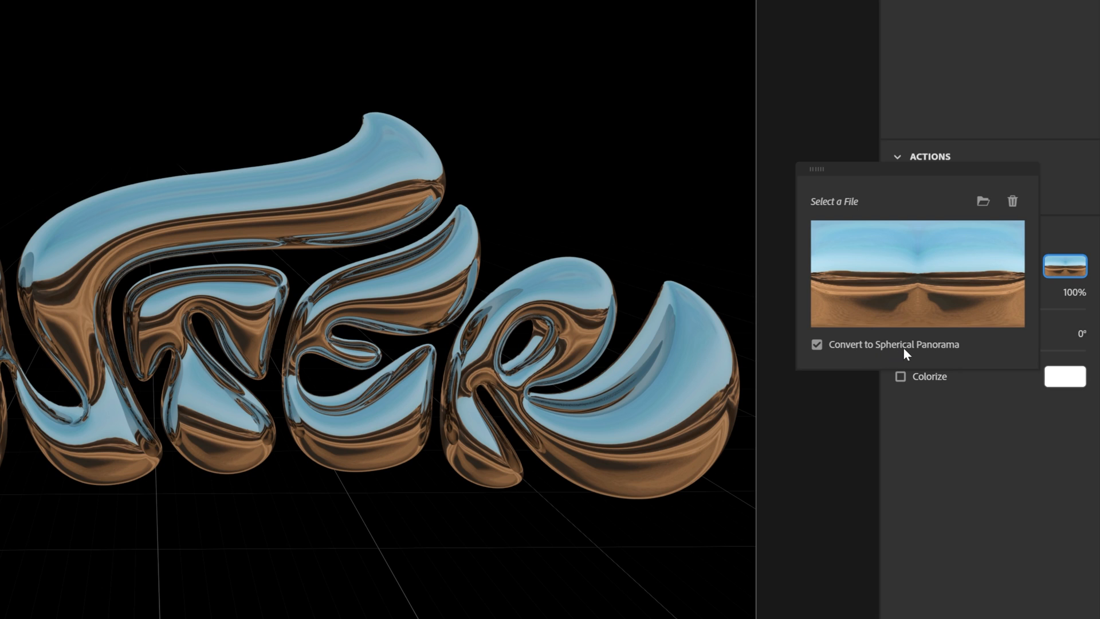
pyautogui.click(816, 345)
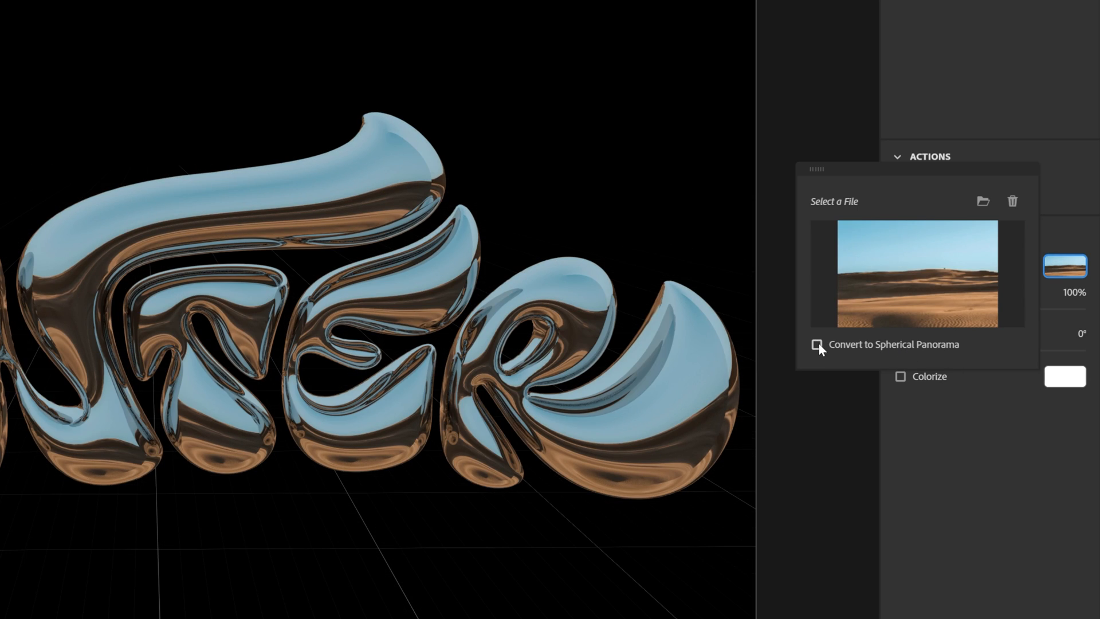
pyautogui.click(816, 344)
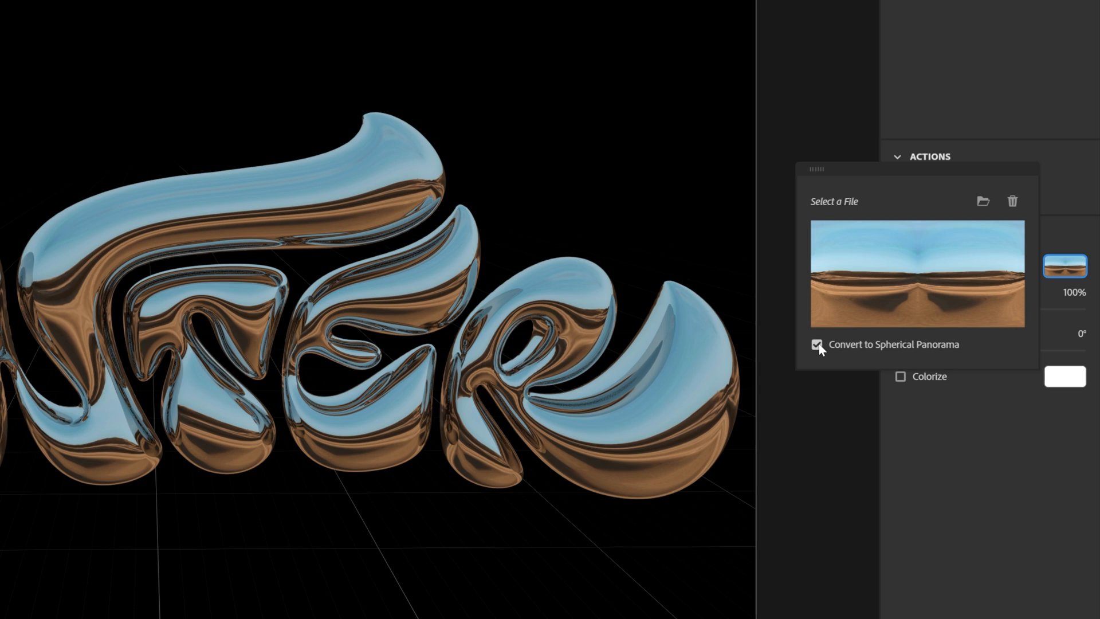